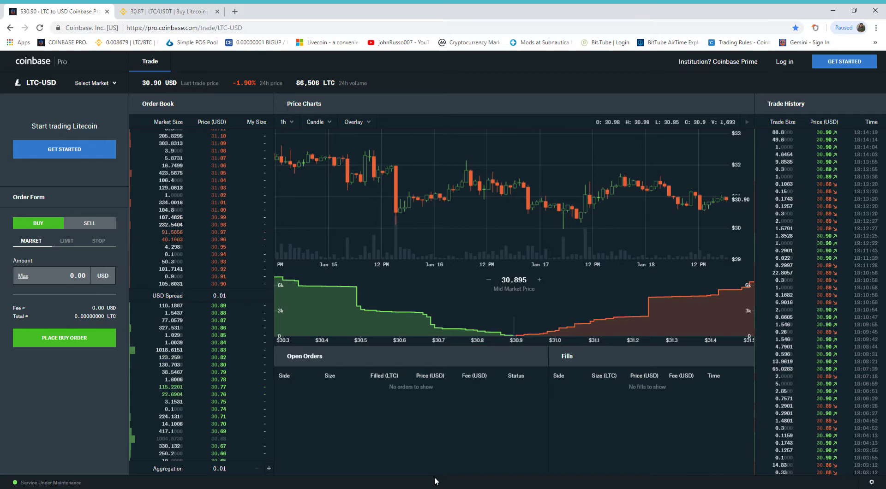
pyautogui.moveTo(389, 313)
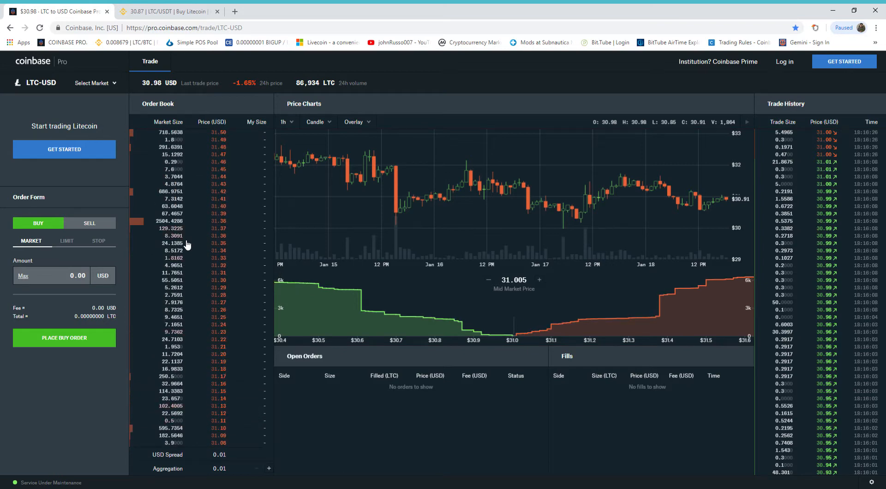
pyautogui.moveTo(187, 221)
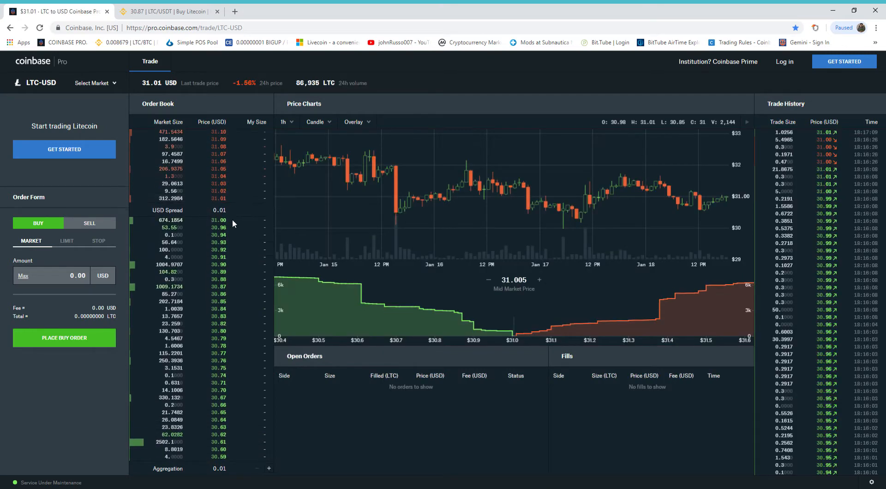
# Step: Show the market selector listing BTC-EUR, LTC-USD at $31.01 and ETH-USD pairs
pyautogui.scroll(-3)
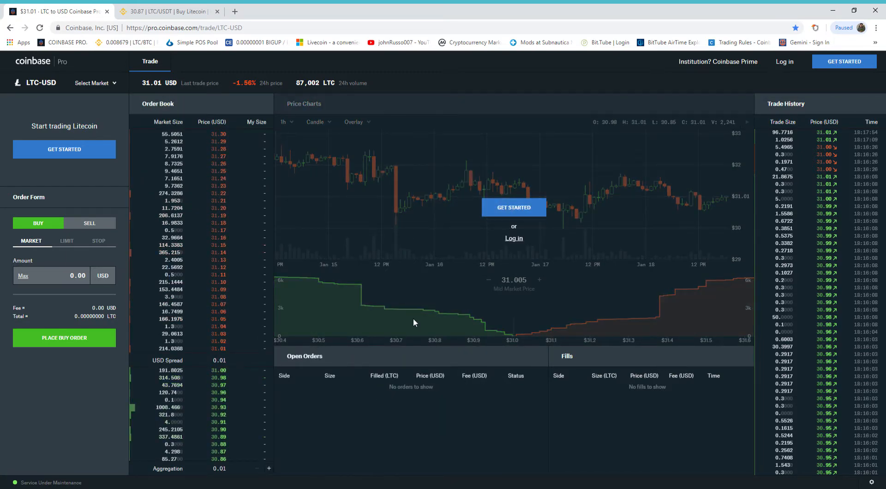
pyautogui.moveTo(373, 242)
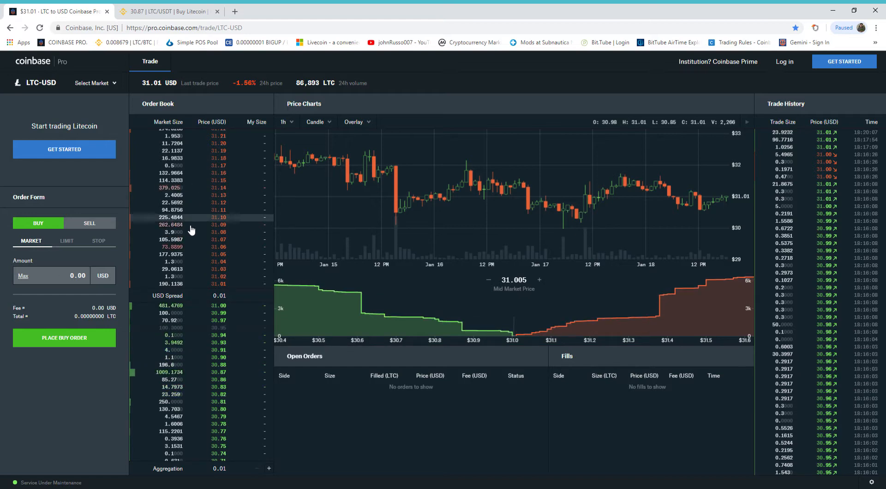
pyautogui.moveTo(79, 62)
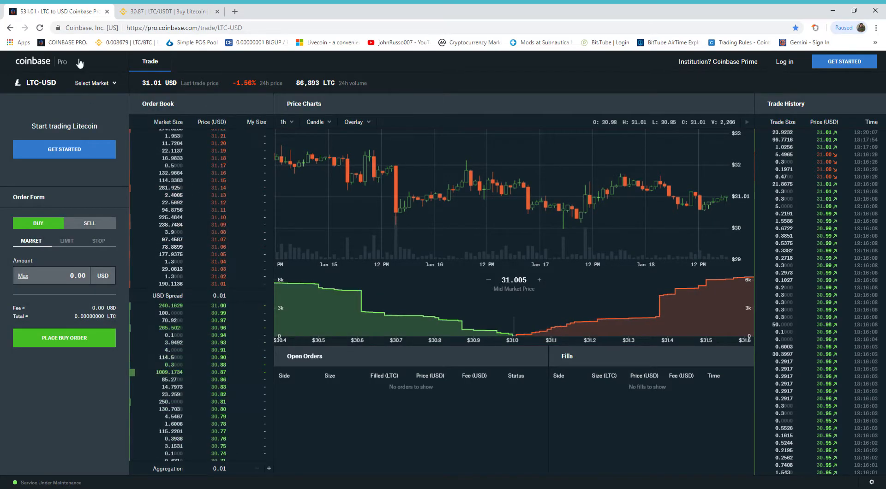
pyautogui.click(38, 27)
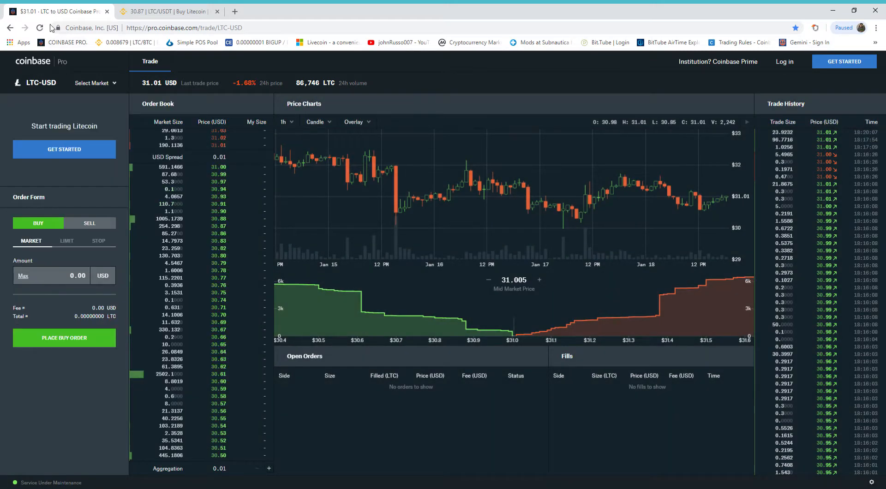
pyautogui.click(38, 28)
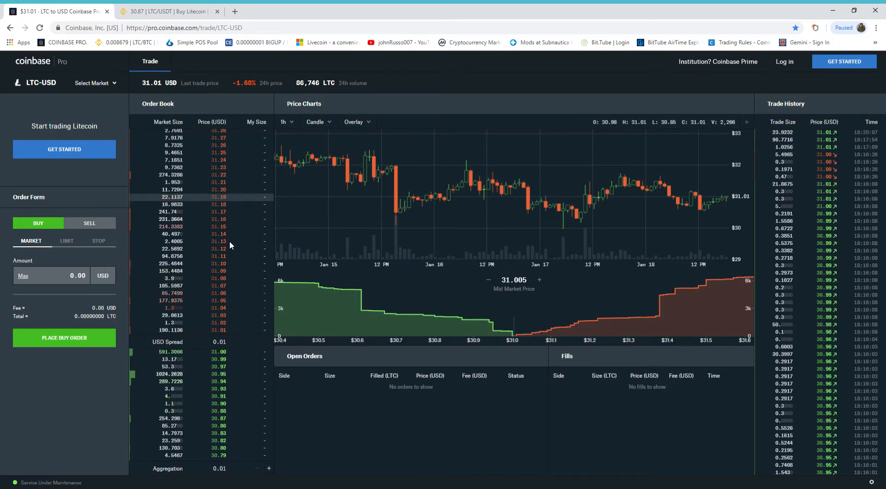
pyautogui.click(92, 84)
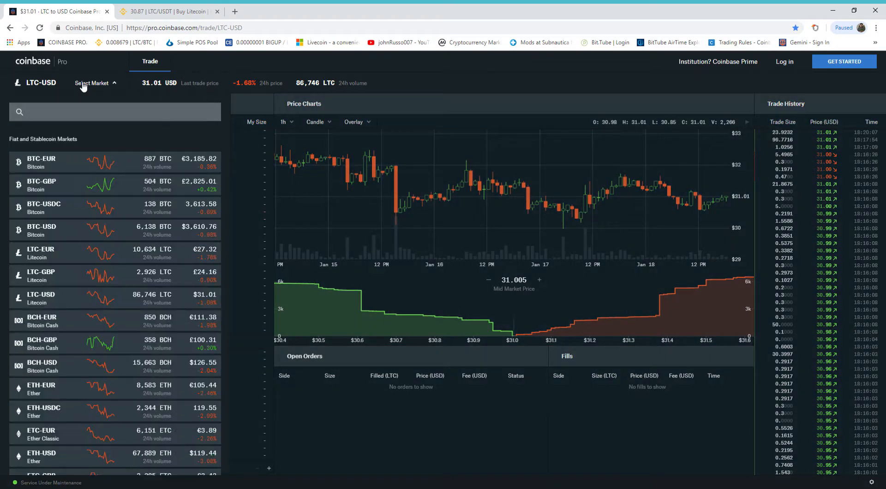